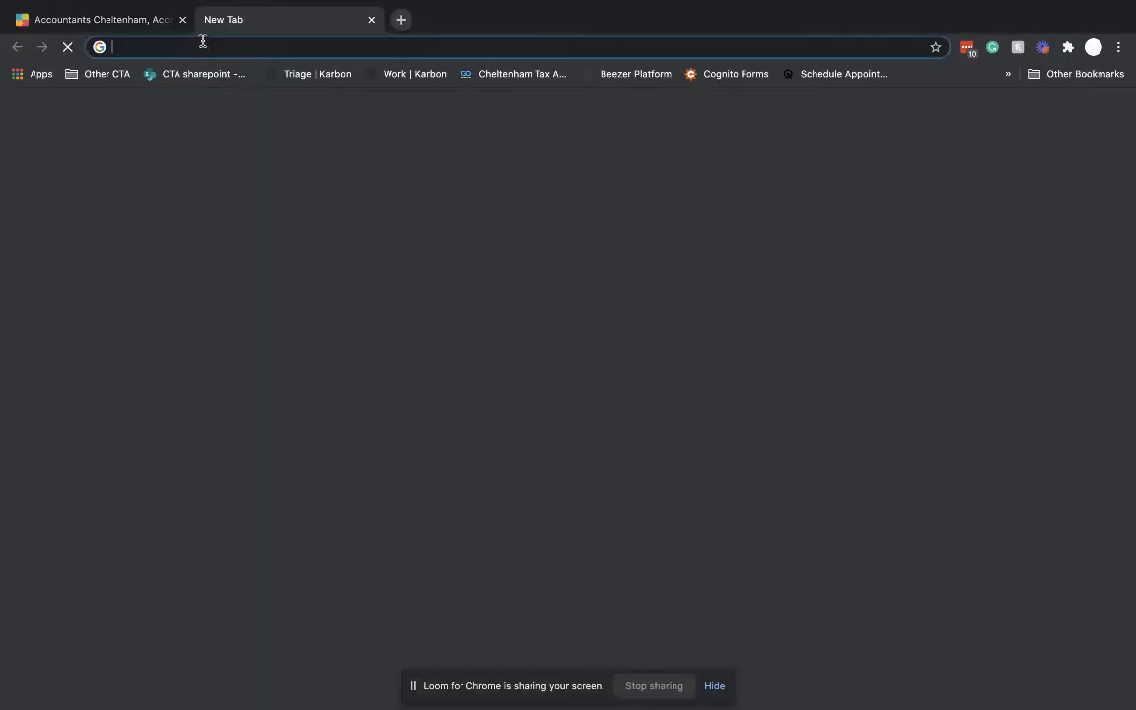
Run a Google search for 'companies house'.
type("companies hose")
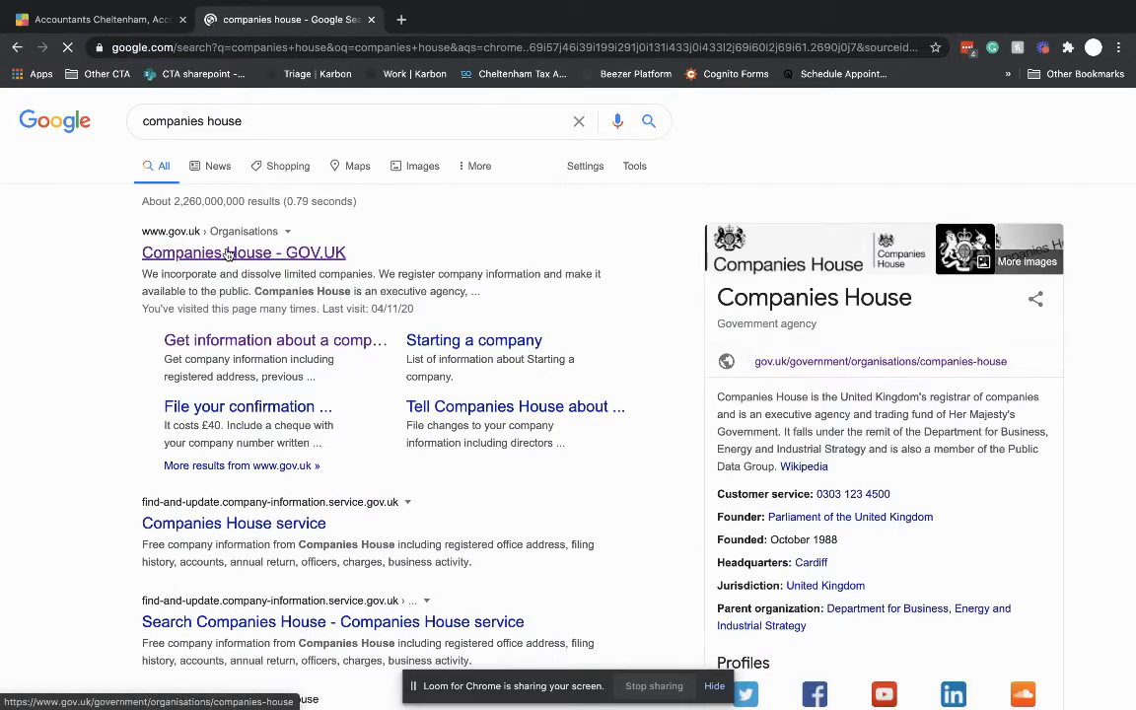
Follow the 'Companies House - GOV.UK' result to the organisation page.
left_click(243, 252)
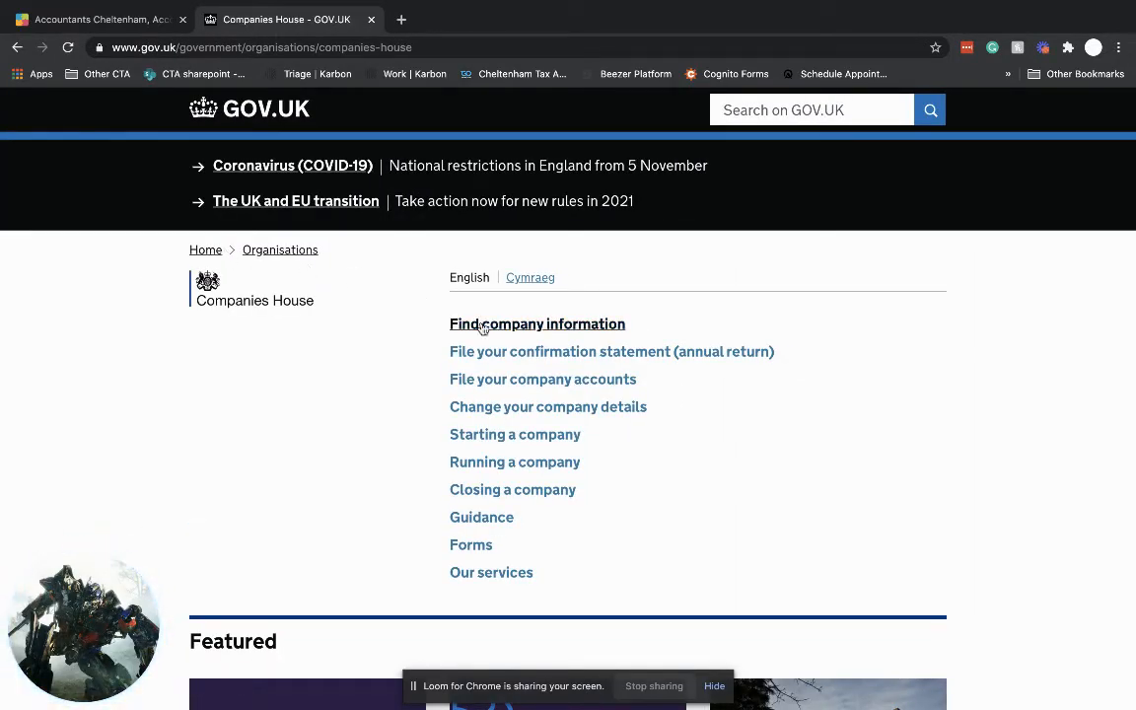
mouse_move(418, 292)
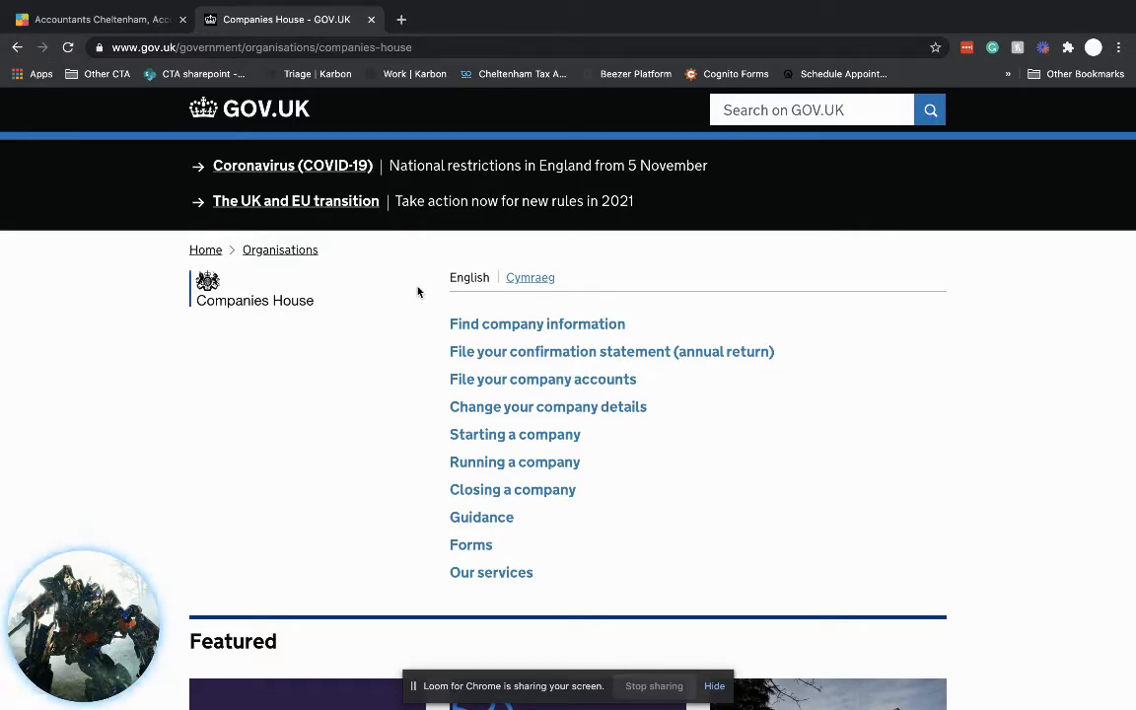
mouse_move(451, 284)
type("a")
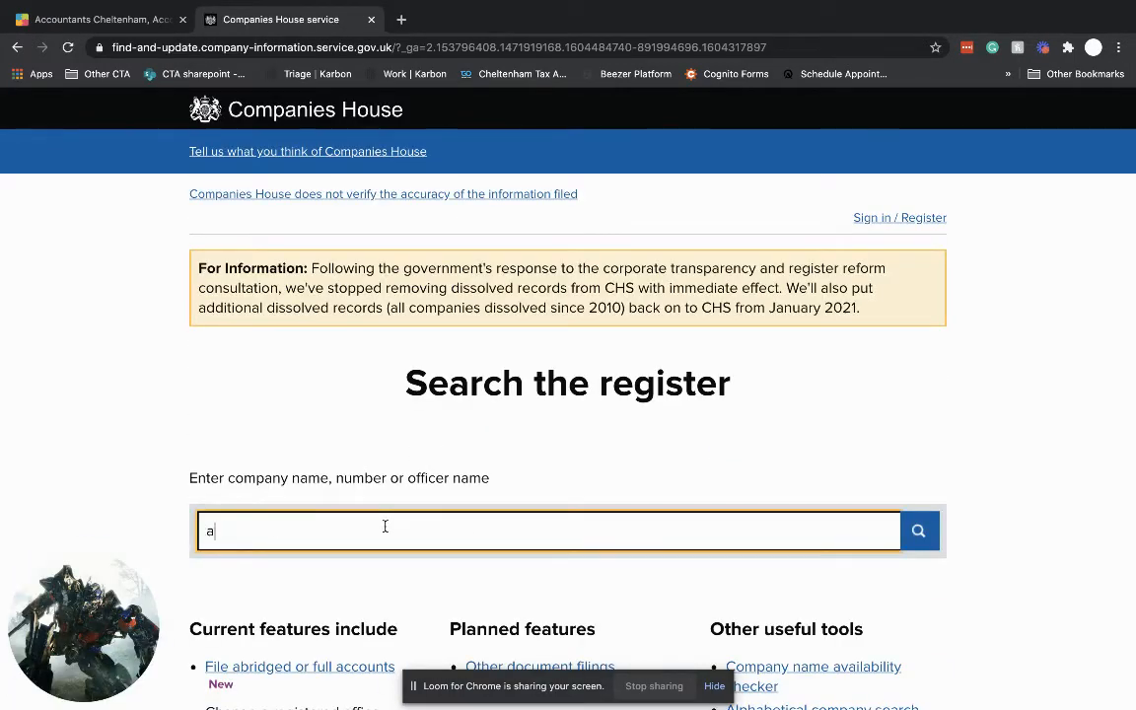
Search the register for 'abc' and filter the results to Companies only.
type("bc")
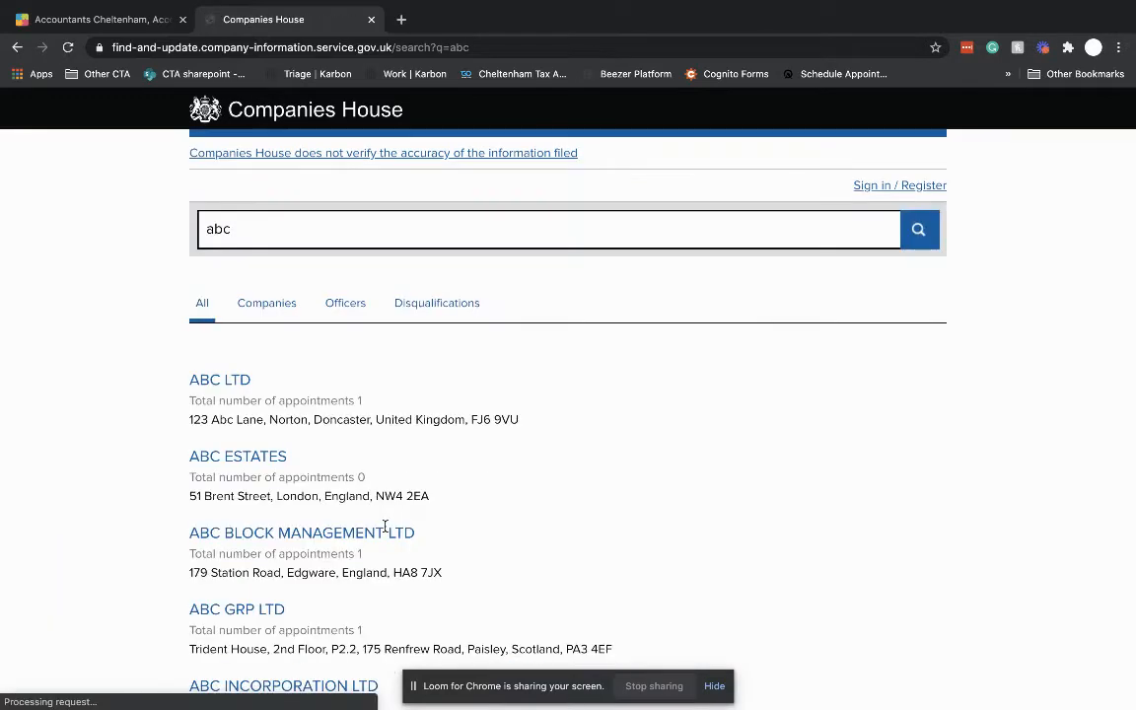
left_click(266, 304)
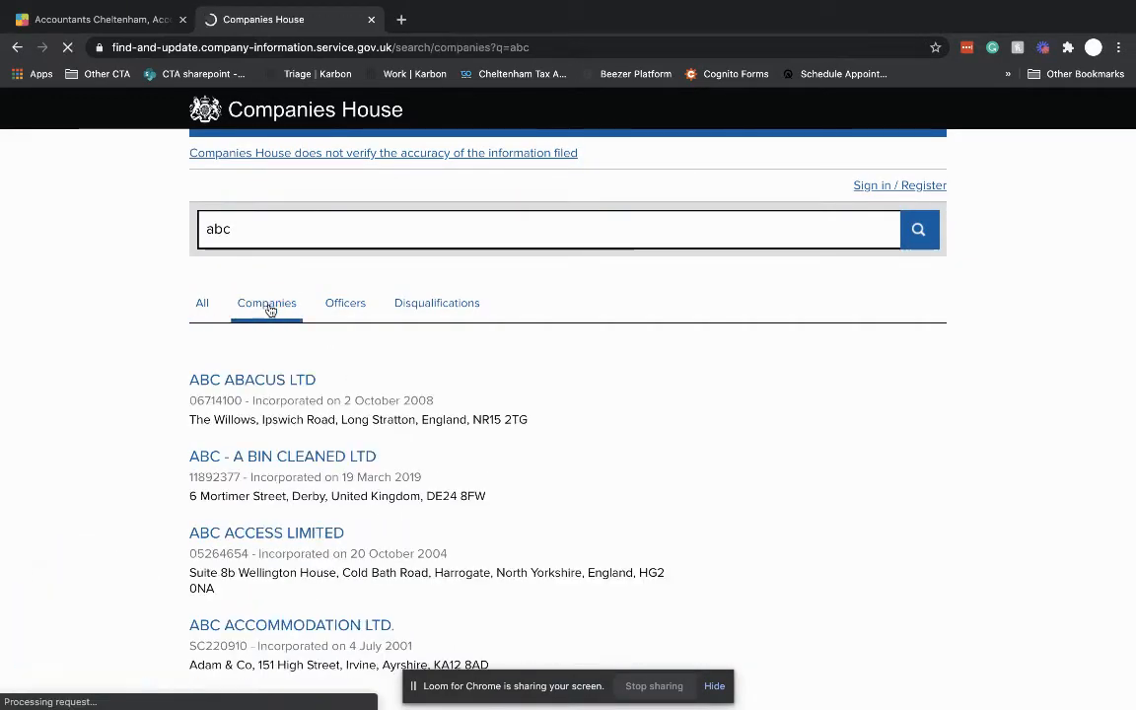
scroll("down", 3)
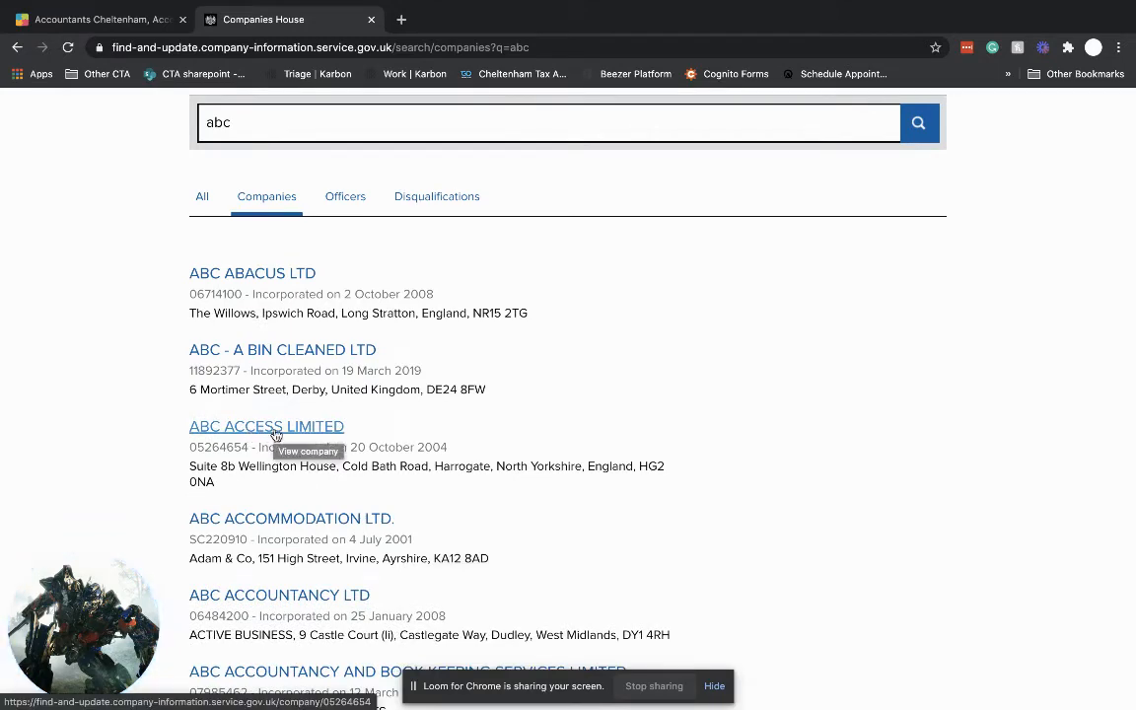
Load the ABC ACCESS LIMITED (05264654) overview and scroll through its status and address details.
left_click(266, 427)
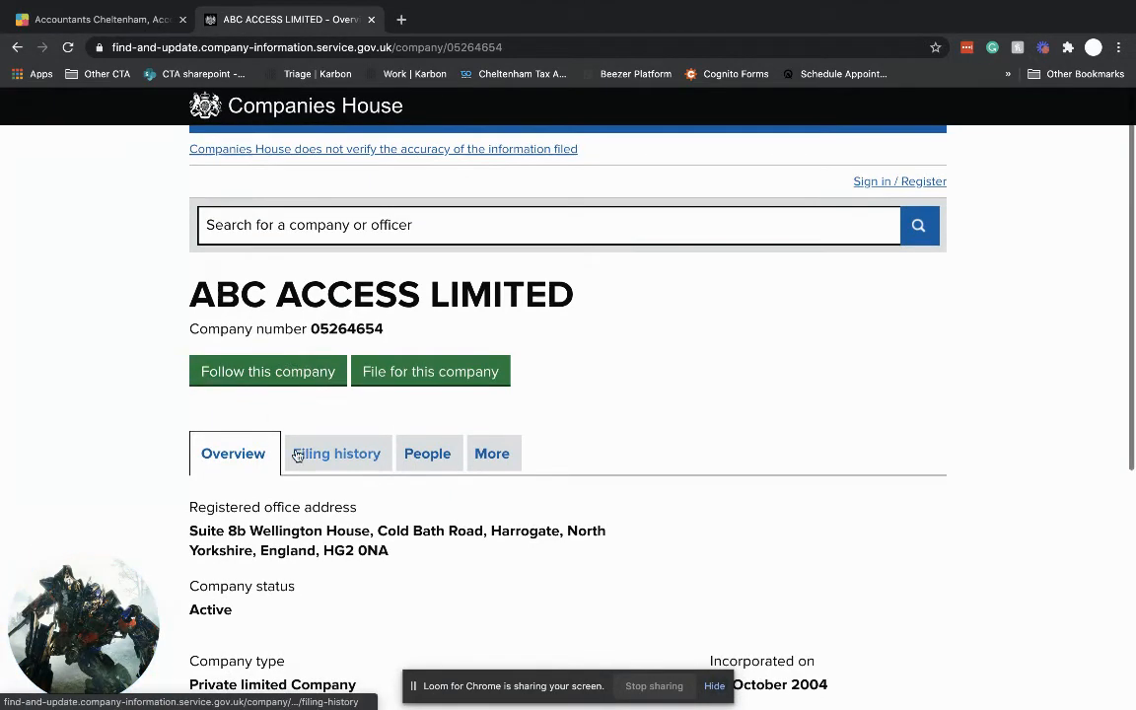
scroll("down", 3)
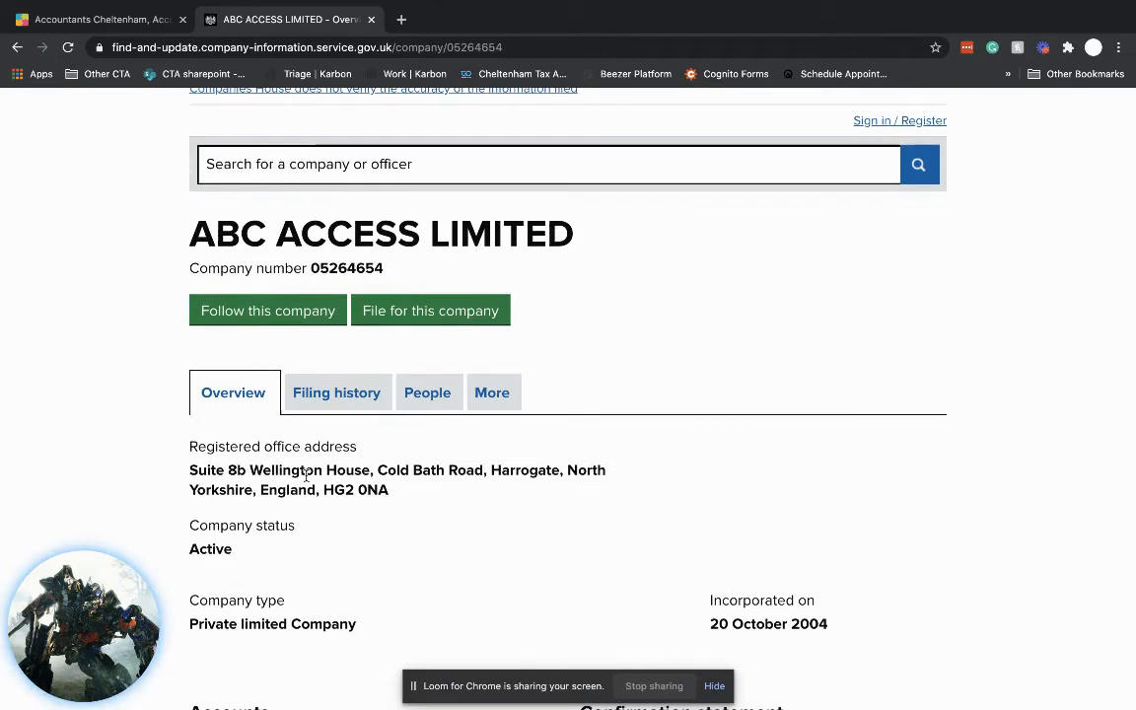
scroll("down", 3)
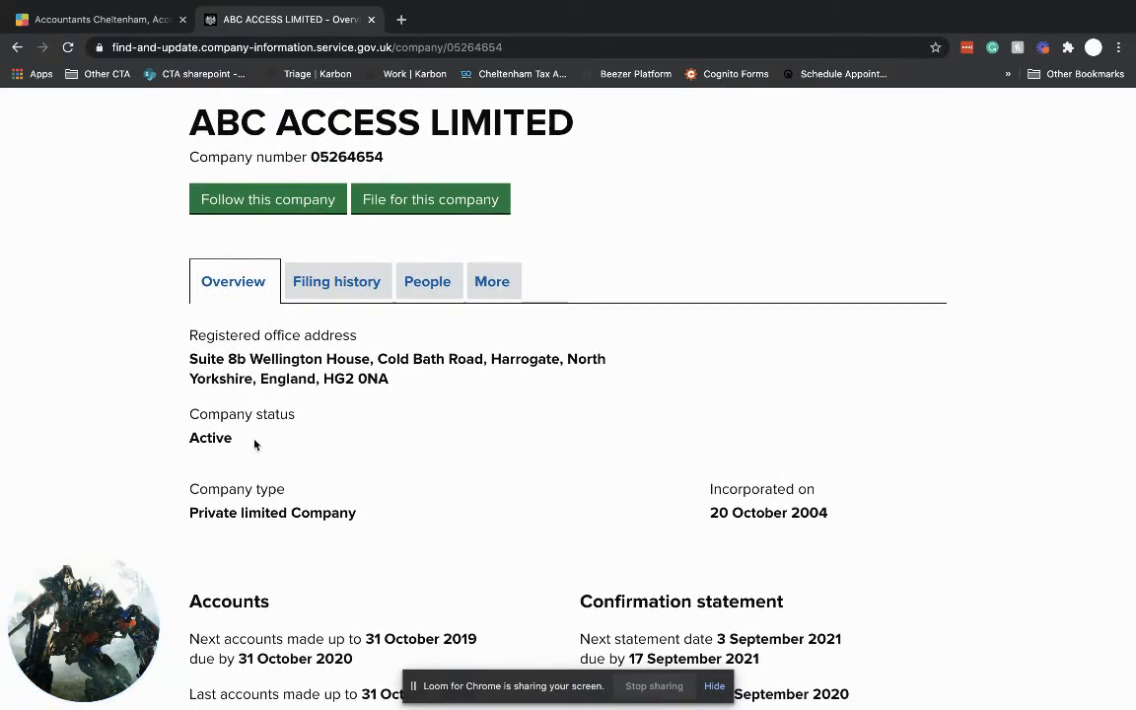
scroll("down", 3)
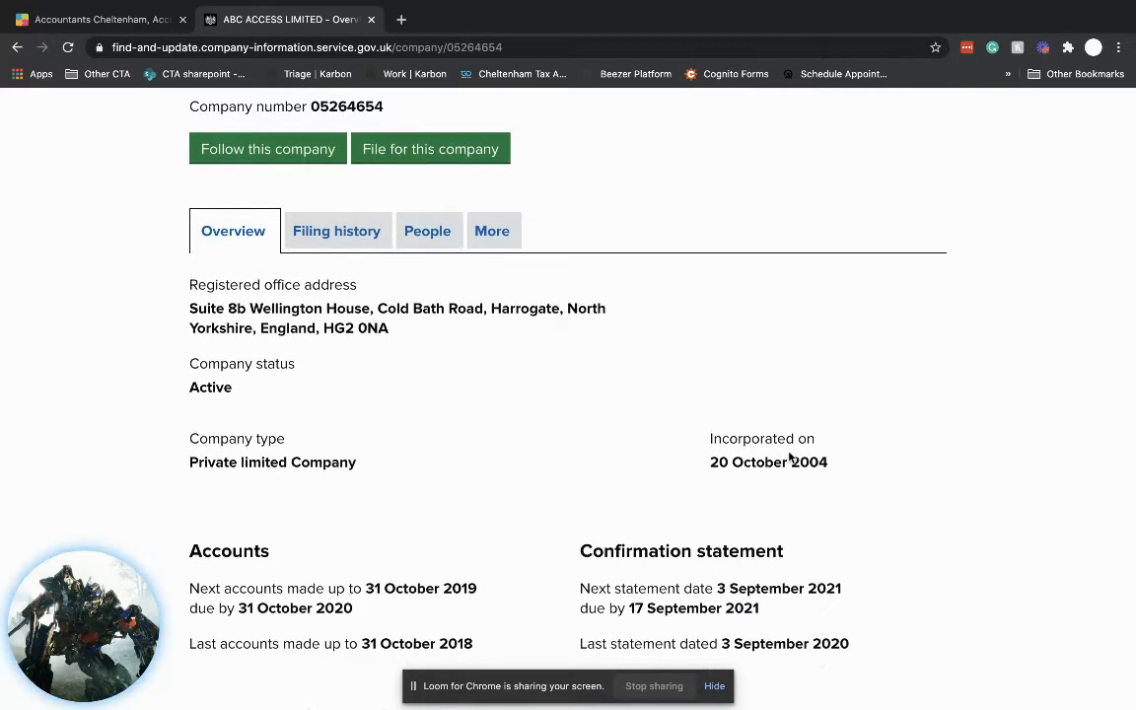
scroll("down", 3)
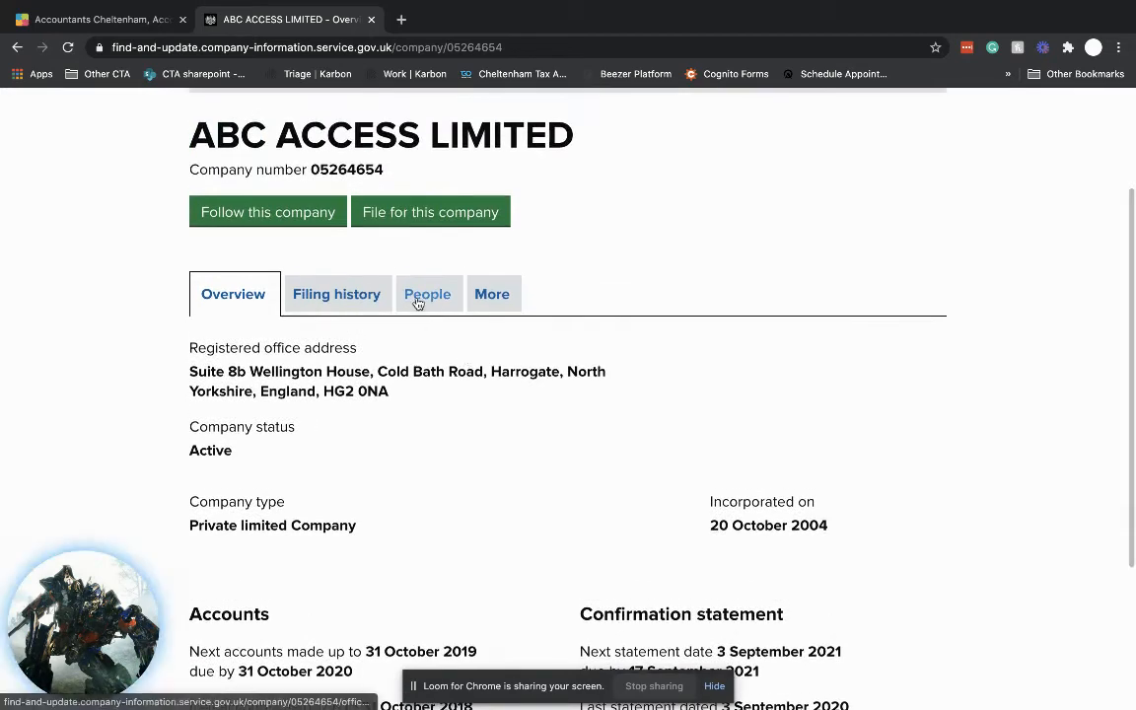
mouse_move(397, 296)
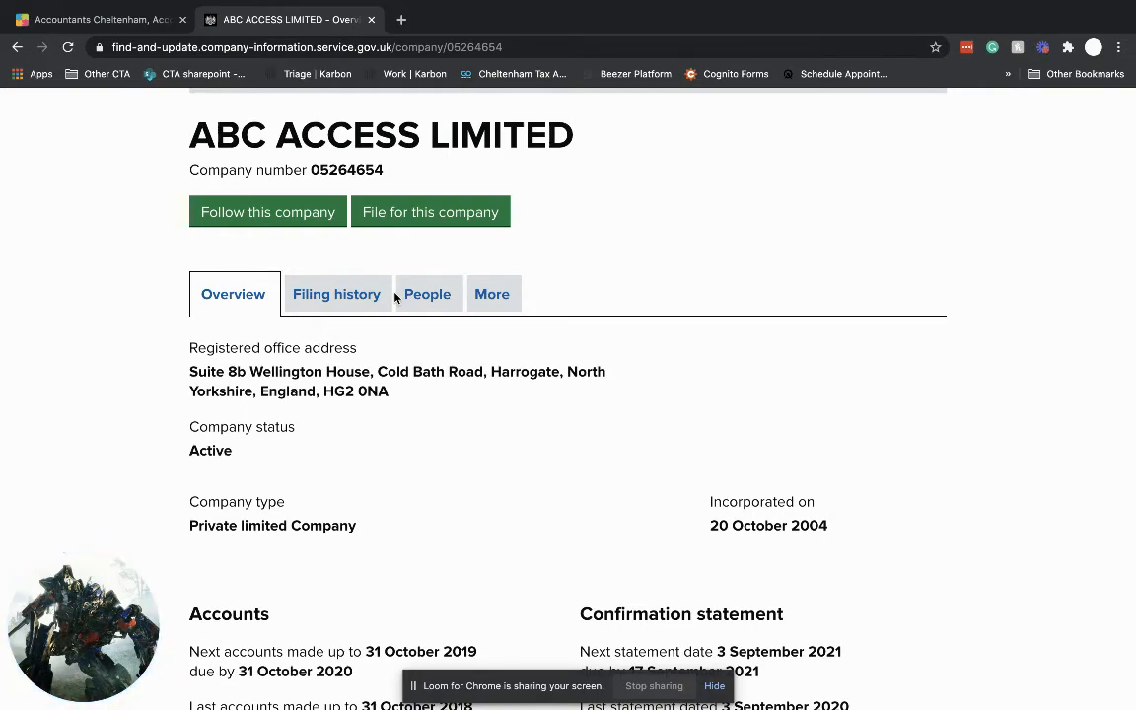
Scroll to the Accounts and Confirmation statement due dates and SIC 96090 nature of business.
scroll("down", 3)
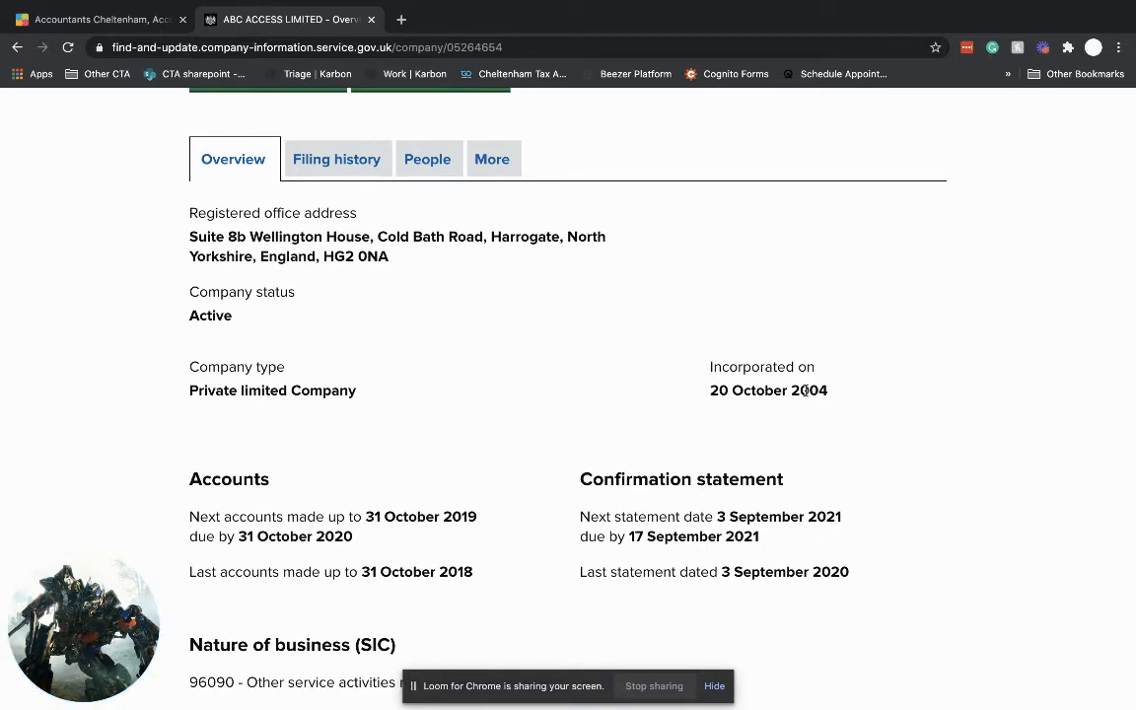
mouse_move(258, 541)
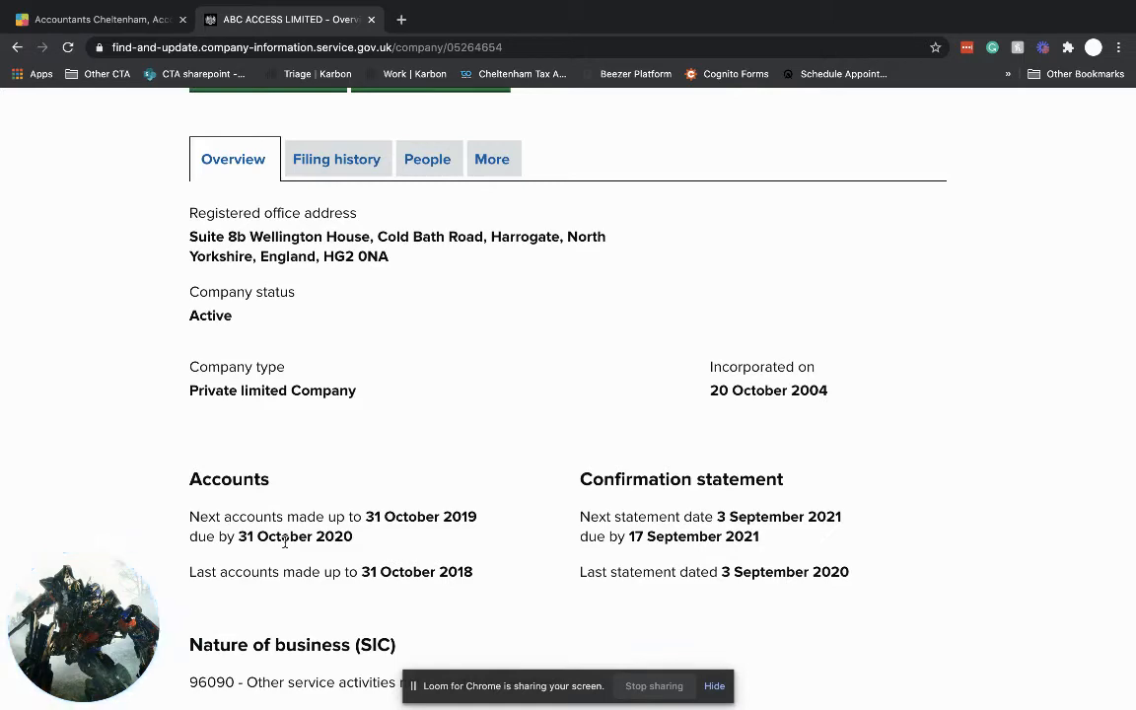
scroll("down", 3)
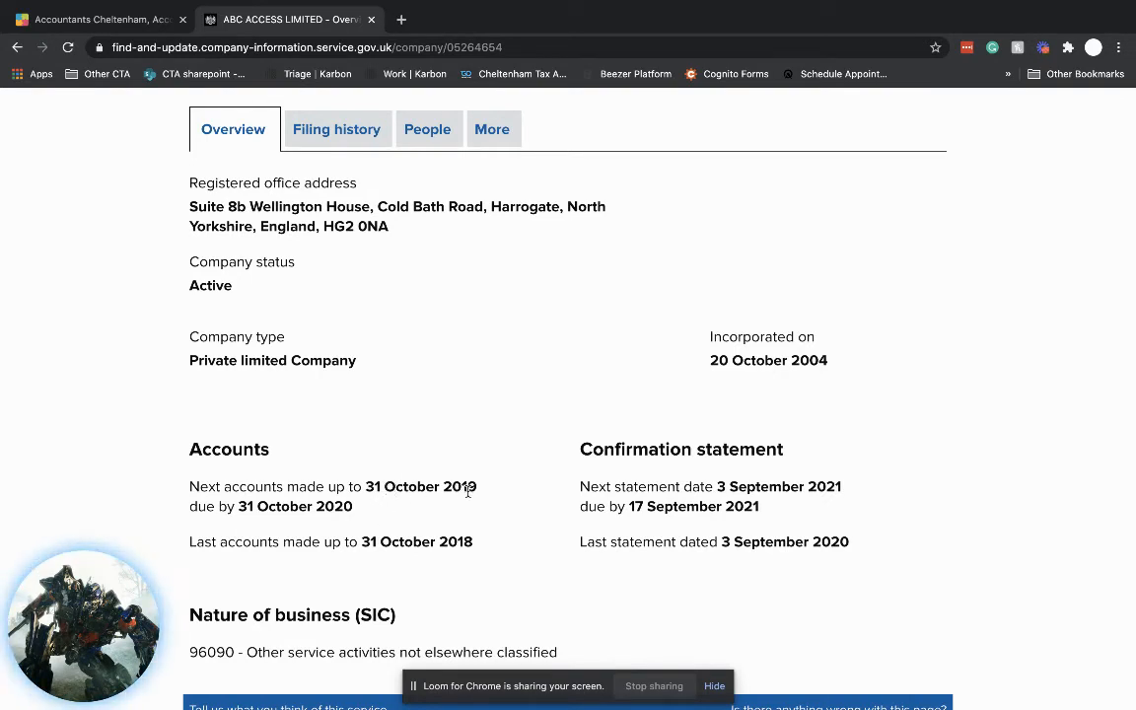
mouse_move(355, 511)
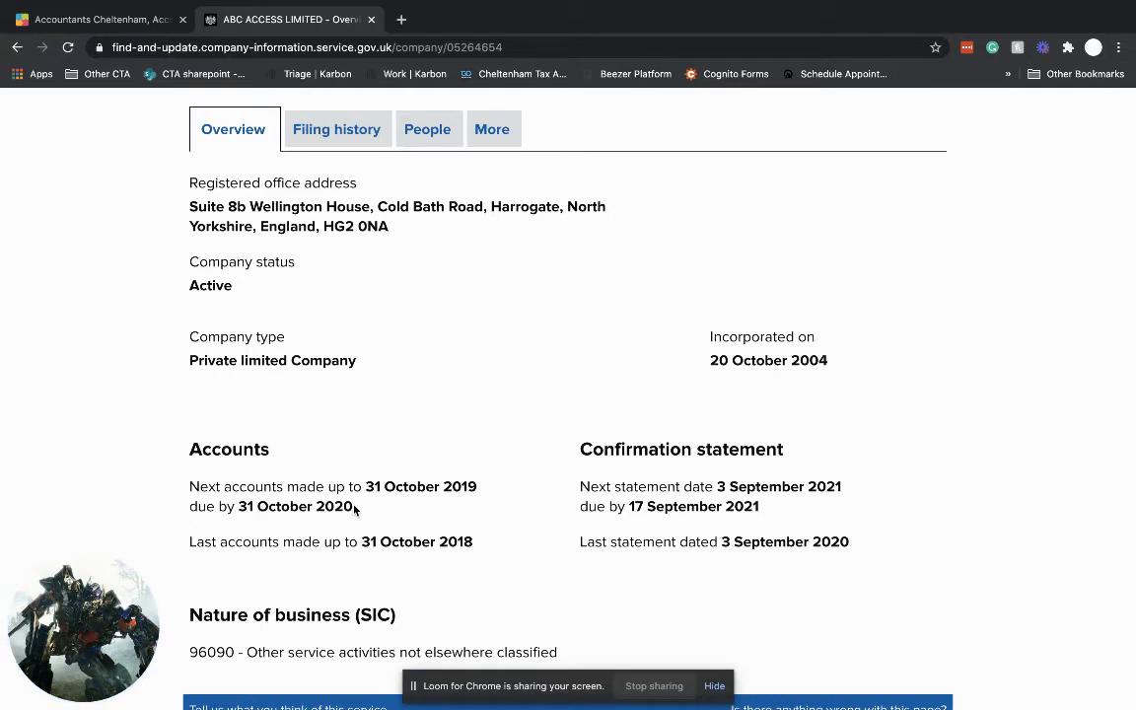
mouse_move(260, 505)
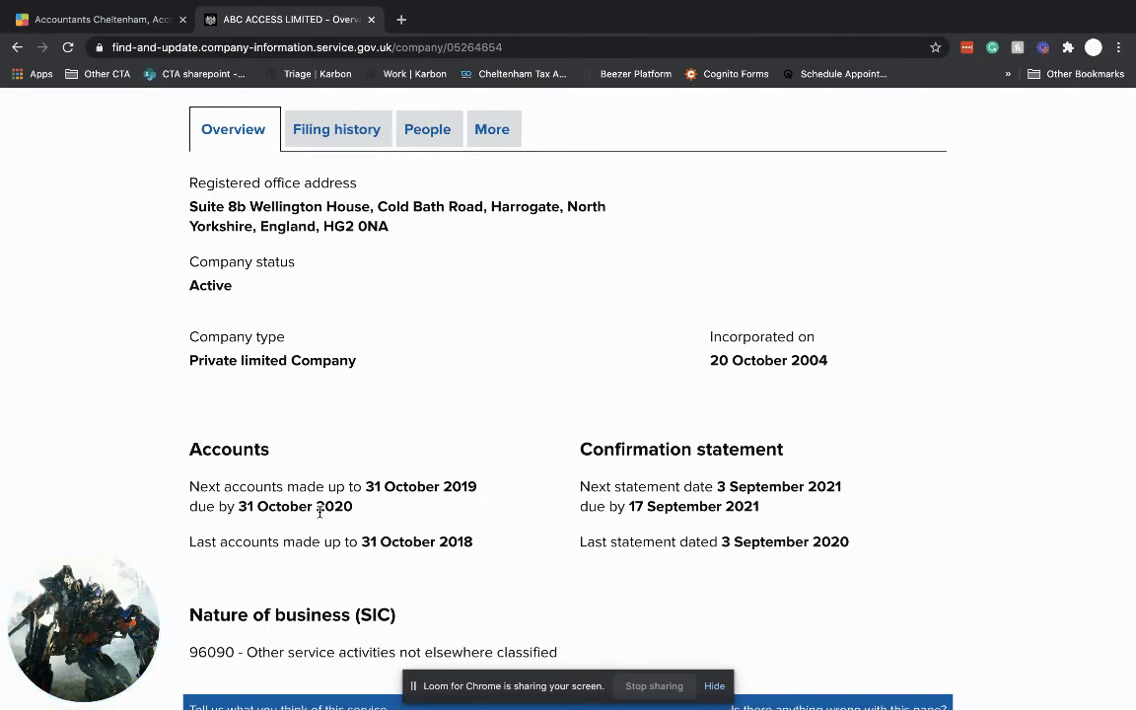
mouse_move(592, 453)
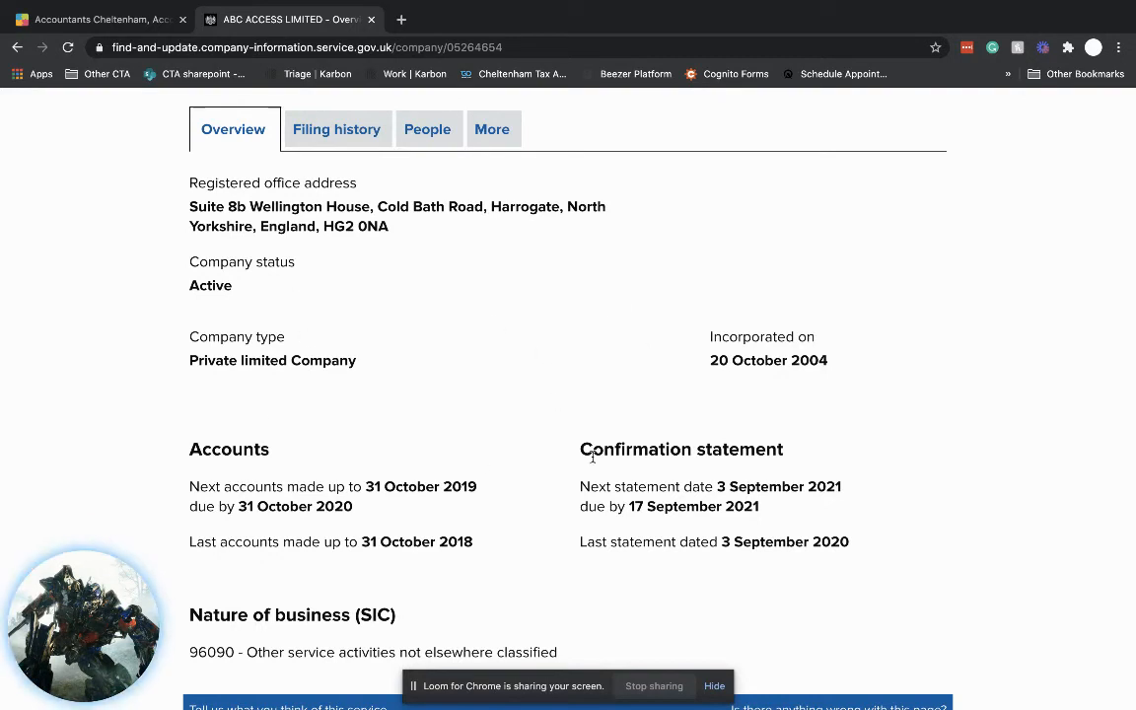